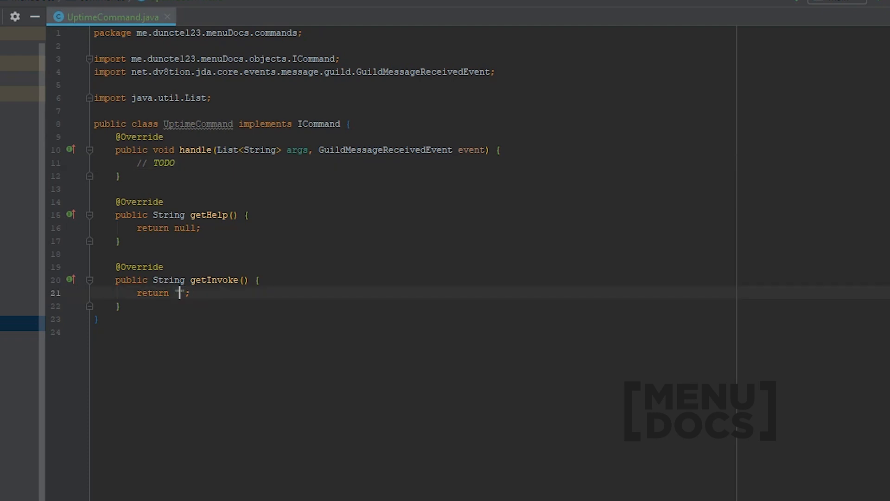
Make getInvoke return "uptime" and getHelp return "Shows the current uptime of the bot.".
type("upti")
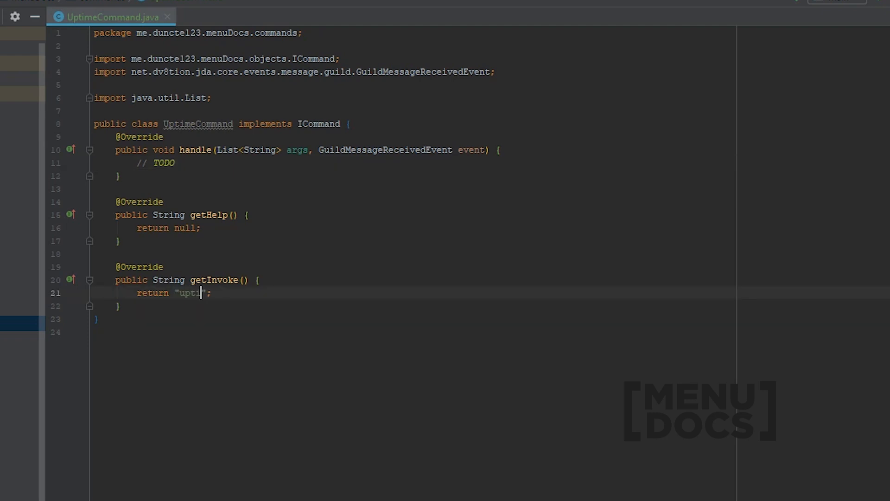
type("me")
left_click(490, 228)
type("\"SHow\"")
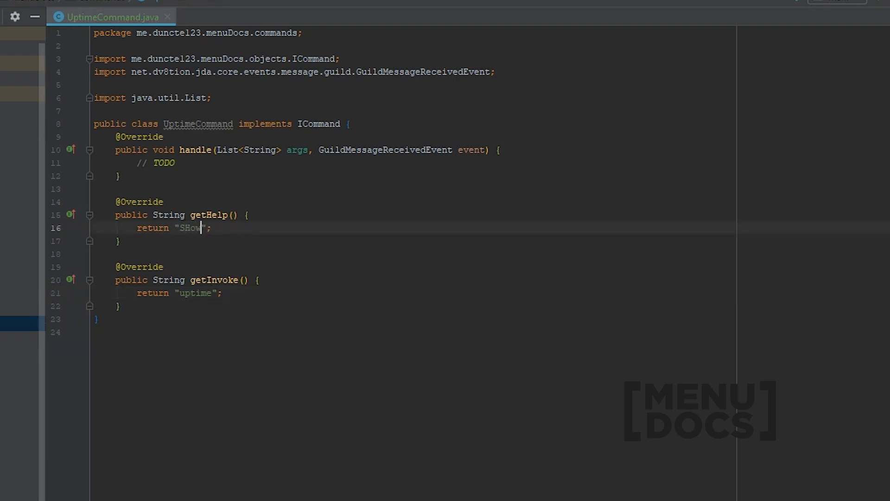
key("Backspace")
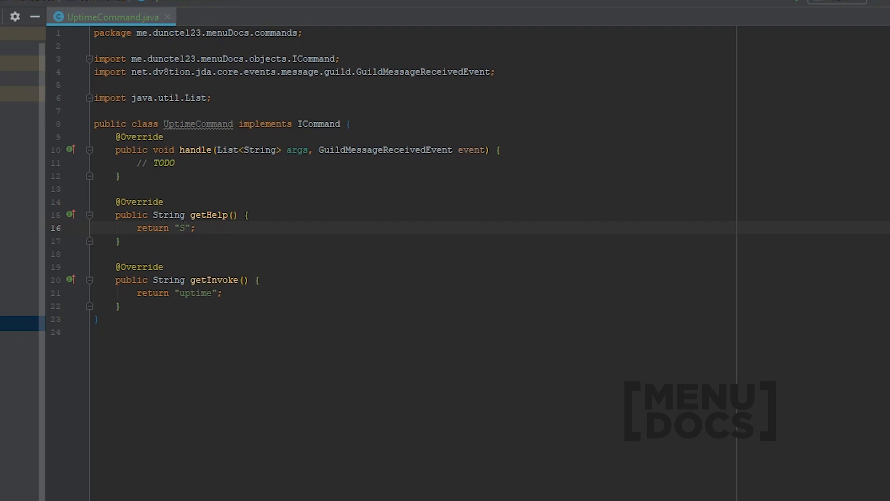
type("hows the curr")
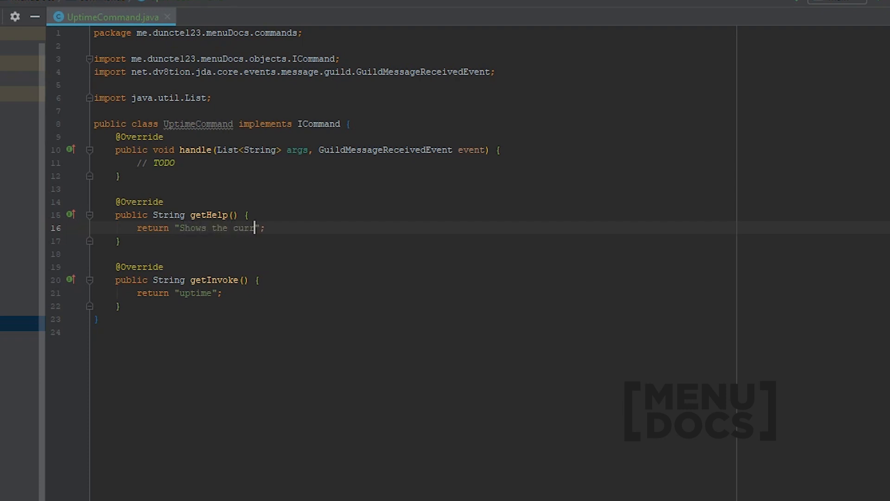
type("ent")
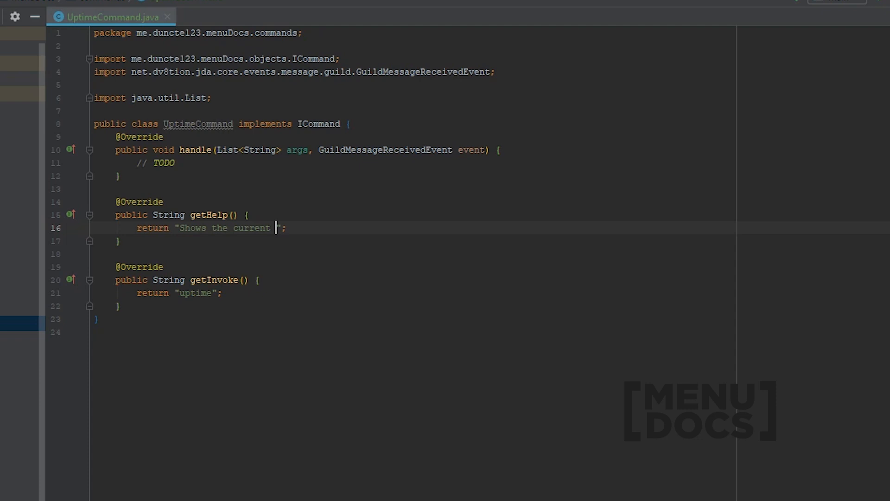
type("uptime of the bot.")
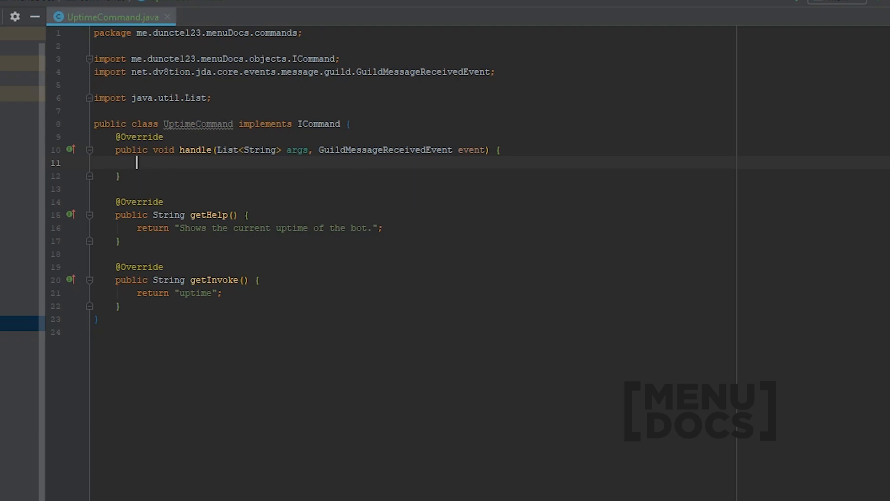
Declare RuntimeMXBean runtimeMXBean = ManagementFactory.getRuntimeMXBean(); in handle, with auto-imports.
type("Runtime")
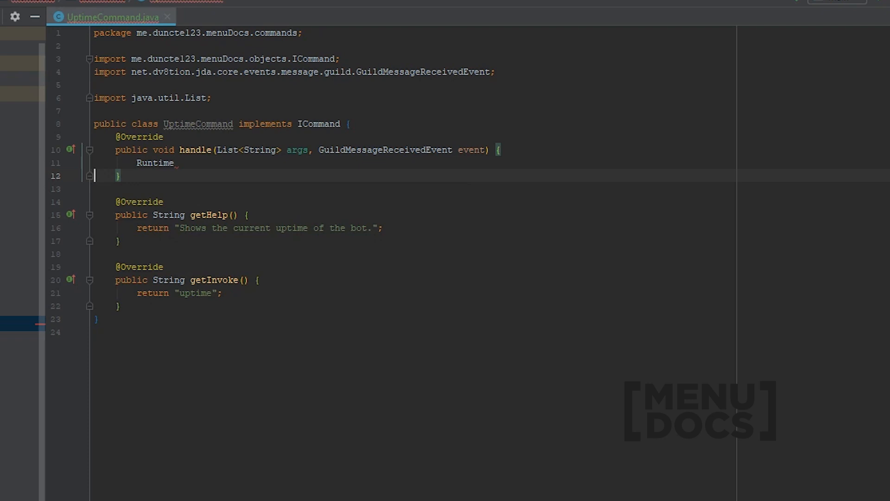
type("MXBean")
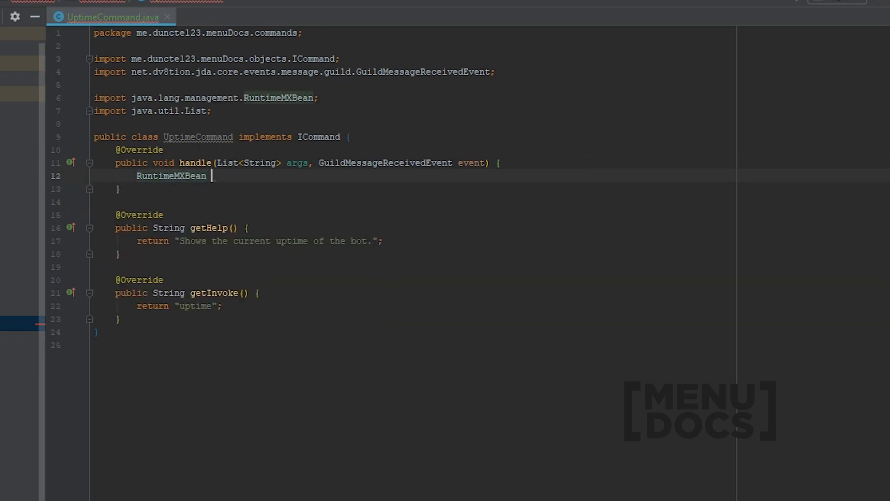
type("runtimeMXBean")
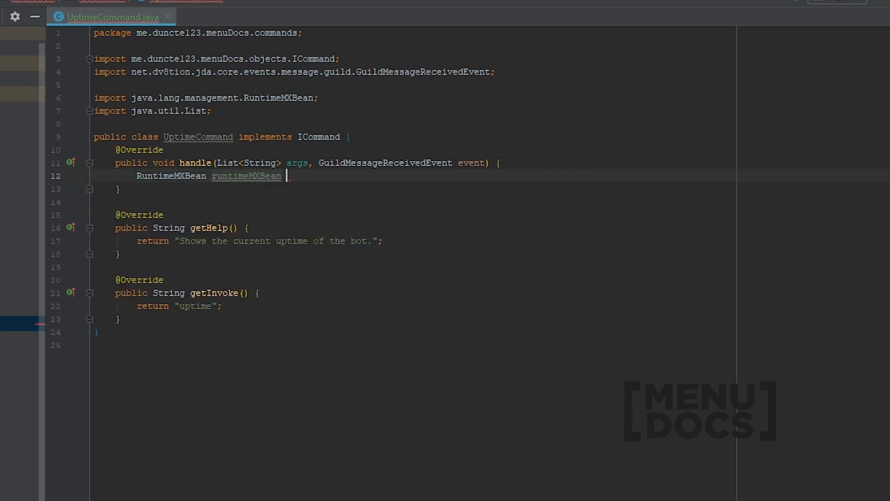
type("=")
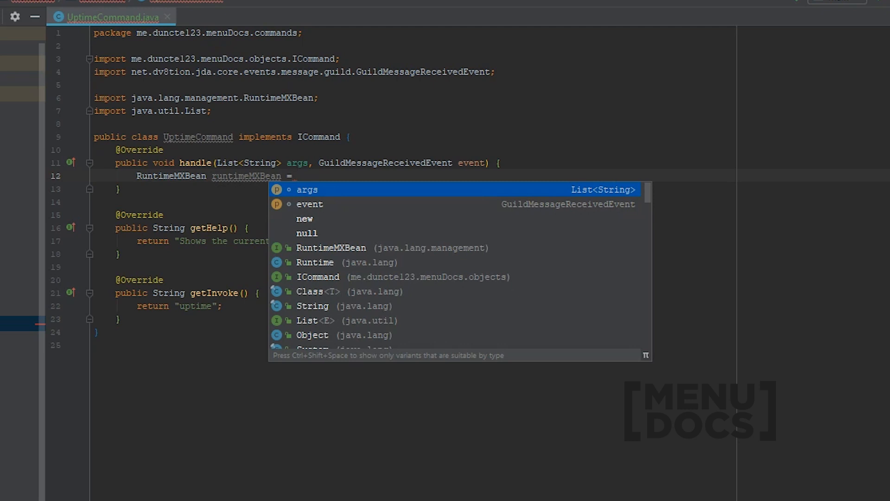
type("ManagementFactory")
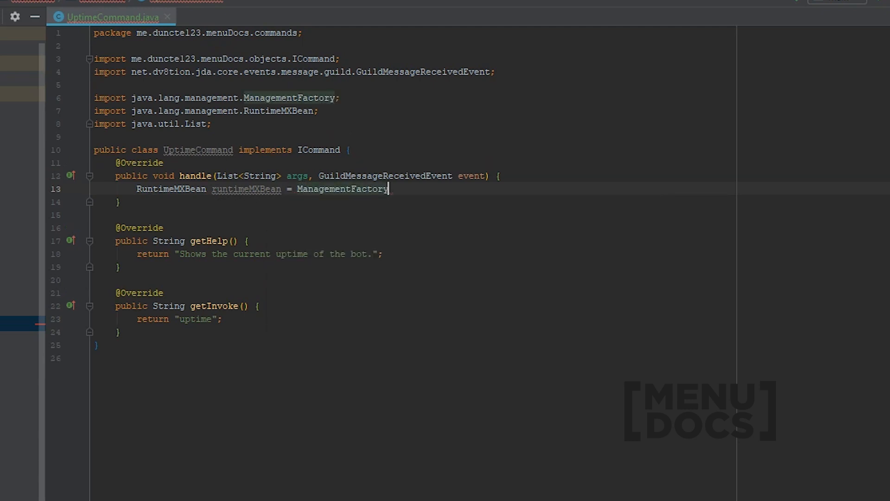
type(".getRuntimeMXBean();")
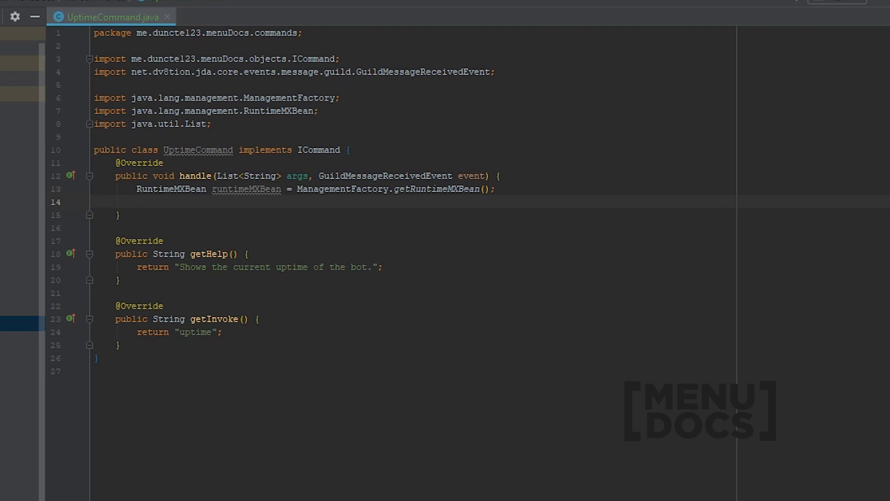
Add long uptime = runtimeMXBean.getUptime(); after peeking at the RuntimeMXBean source.
type("lo")
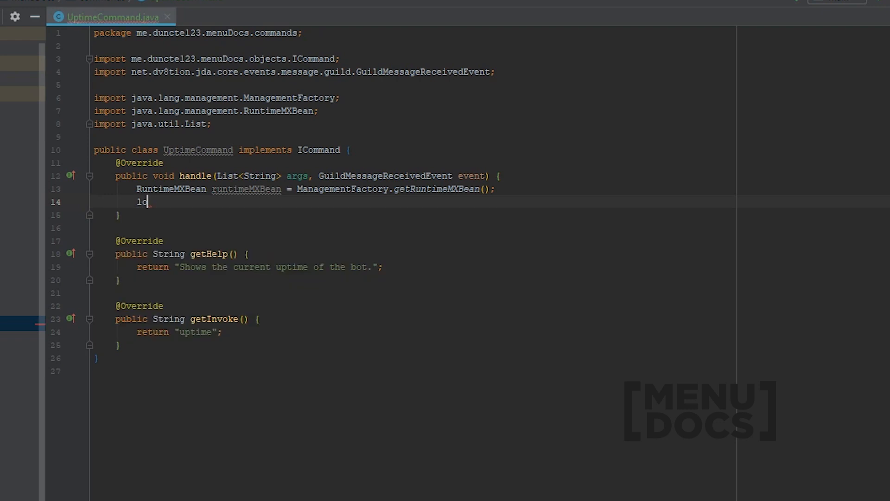
type("ng uptime =")
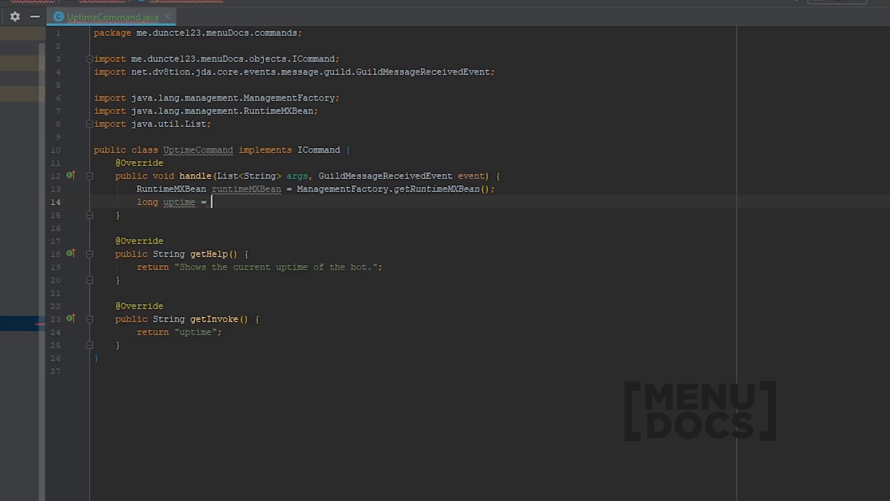
type("runtimeMXBean.g")
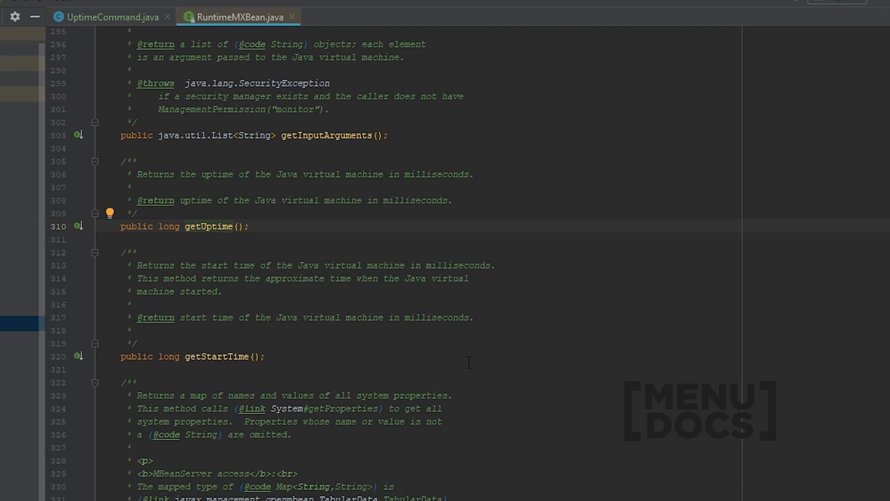
left_click(108, 17)
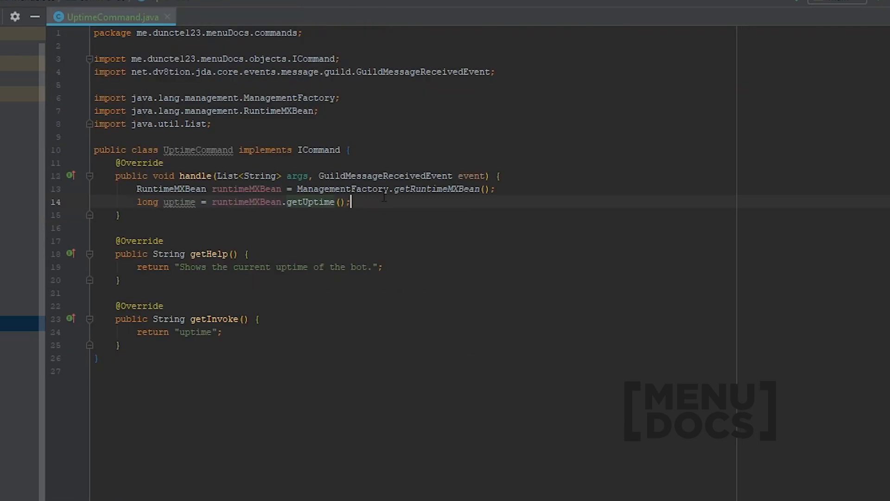
Compute uptimeInSeconds (uptime / 1000), numberOfHours, numberOfMinutes and numberOfSeconds (uptimeInSeconds % 60).
type("long uptimeInSeconds = uptime / 1000;")
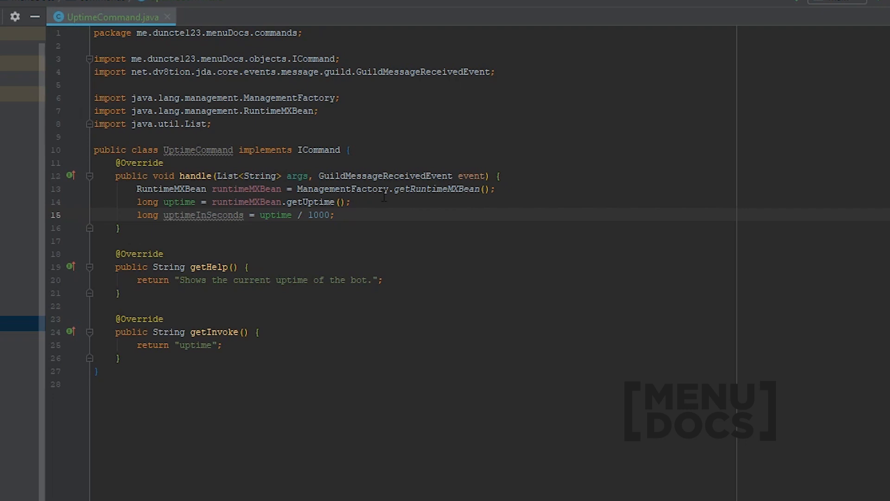
type("long numberOfHours = uptimeInSeconds / (60 * 60);")
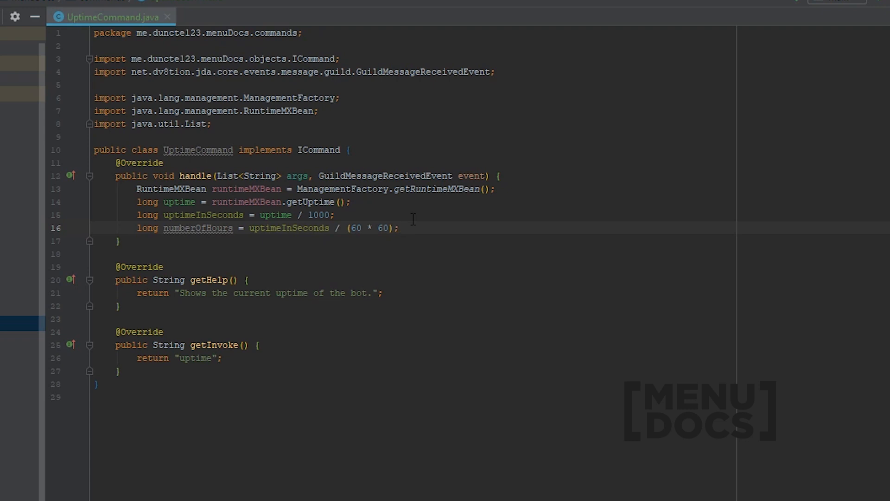
type("long numberOfMinutes = (uptimeInSeconds / 60) - (numberOfHours * 60);")
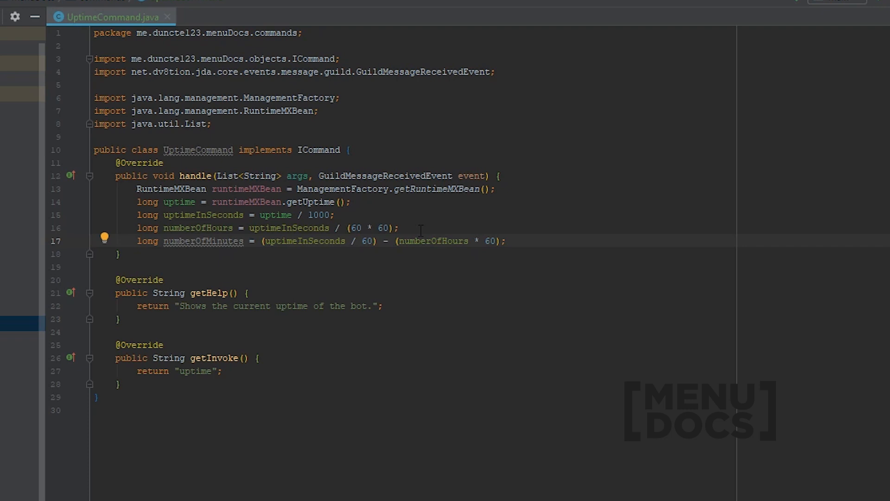
left_click(504, 240)
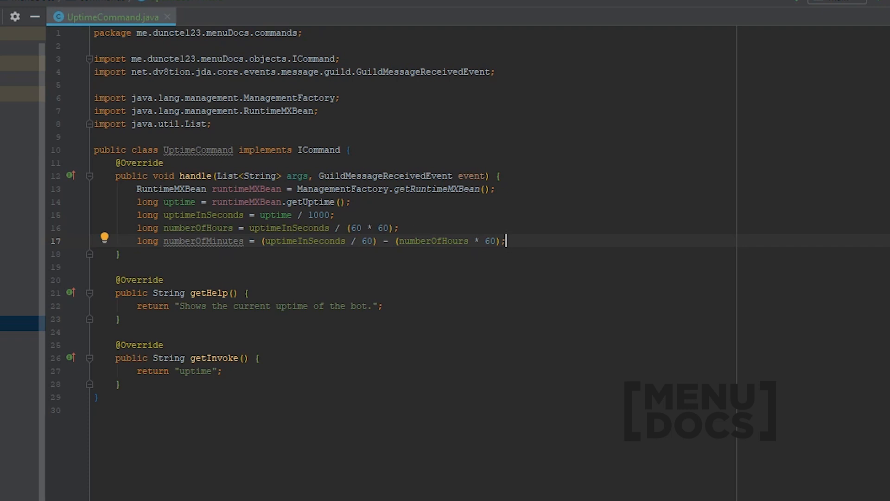
mouse_move(528, 244)
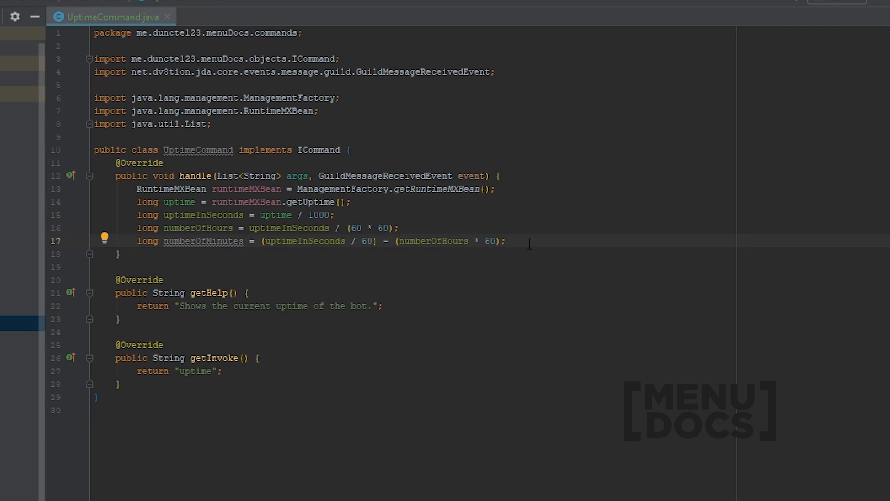
type("long numberOfSeconds = uptimeInSeconds % 60;")
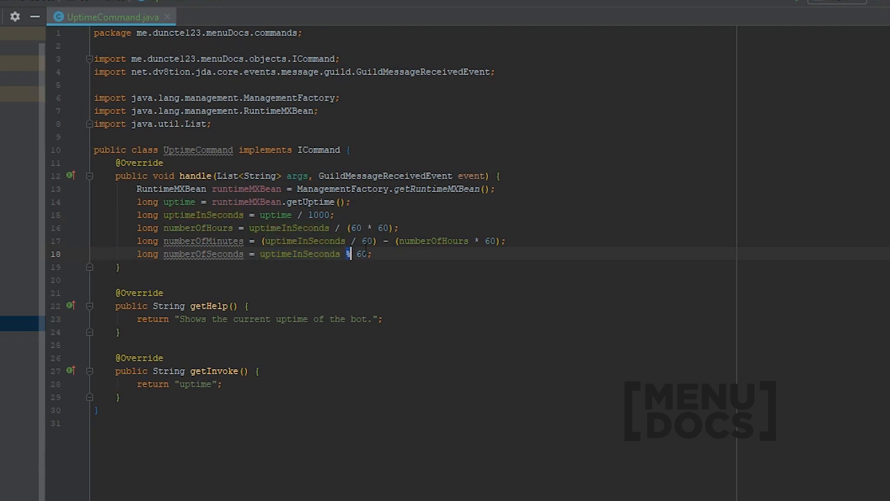
double_click(360, 253)
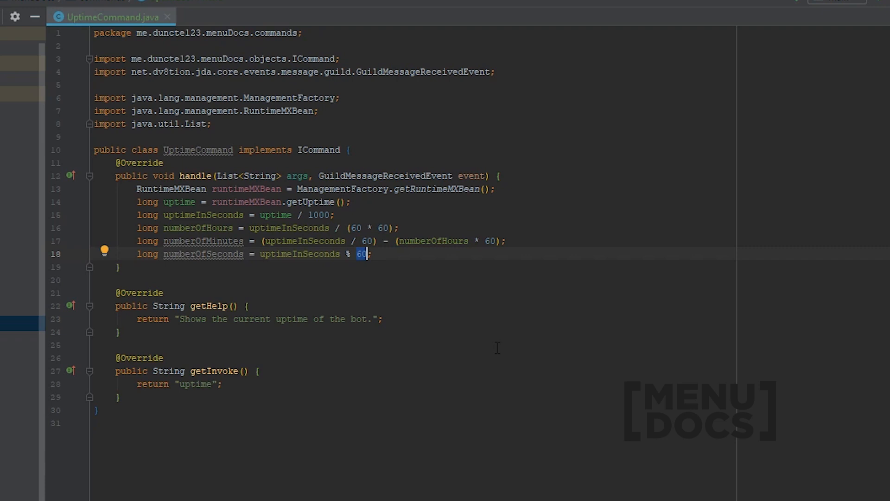
left_click(371, 254)
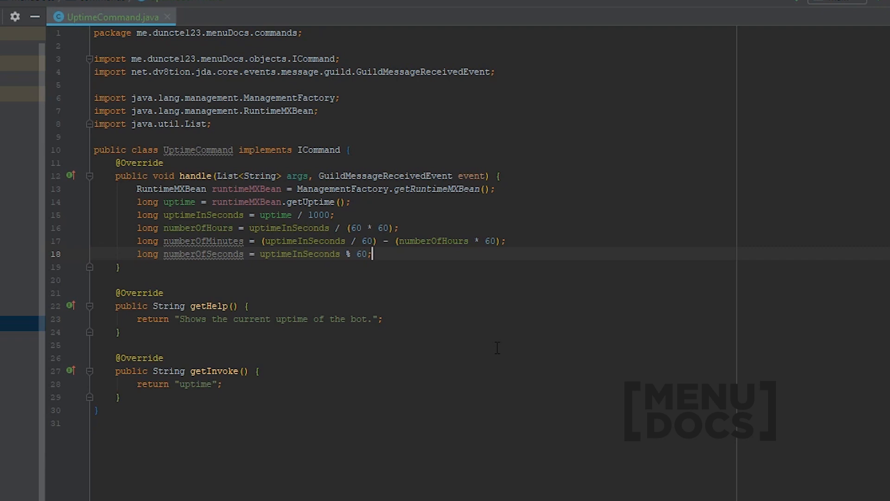
key("Enter")
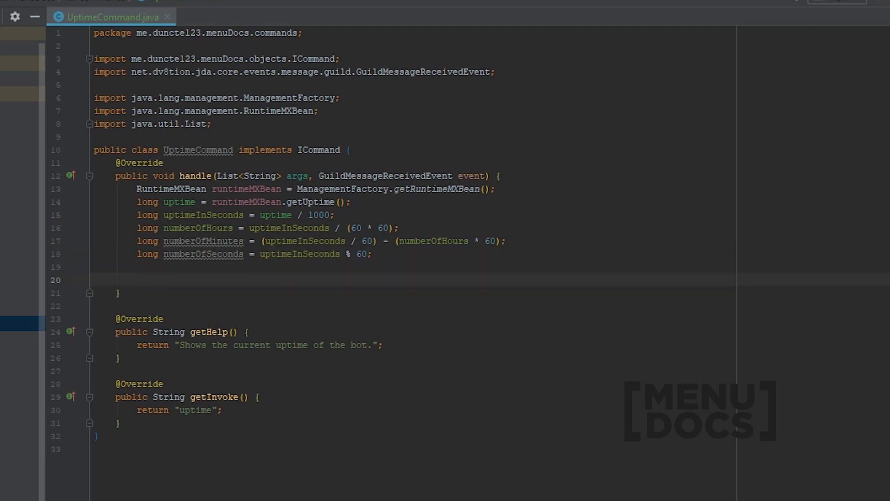
Begin an event.getChannel().sendMessageFormat( call and close the MessageChannel source.
type("event.getChannel()")
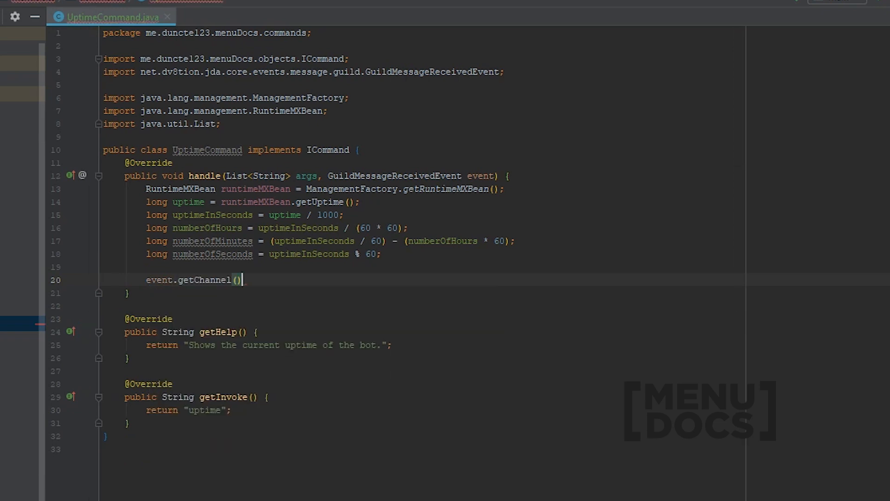
type(".sen")
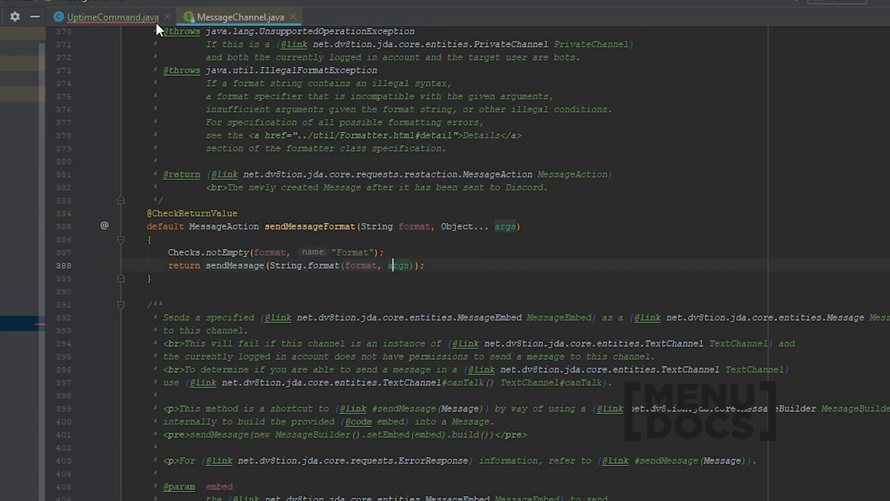
left_click(106, 17)
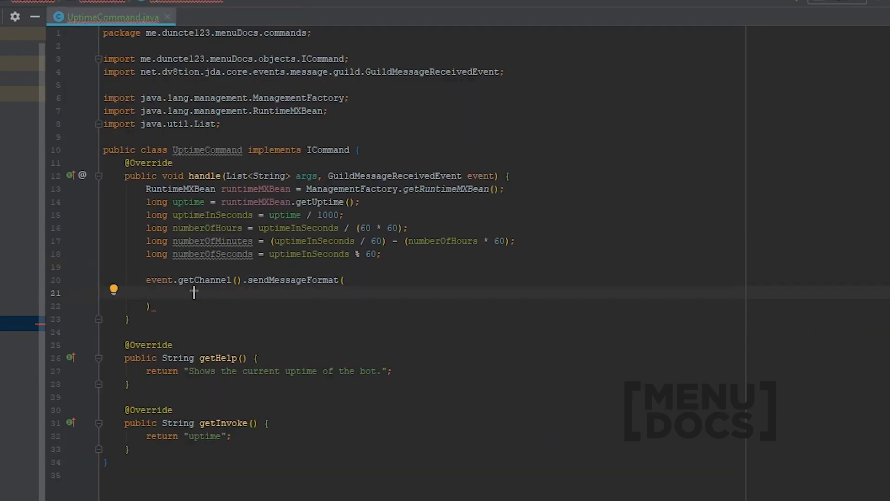
Type "My uptime is `%s hours, %s minutes, %s seconds`" as sendMessageFormat's first argument.
type("\"")
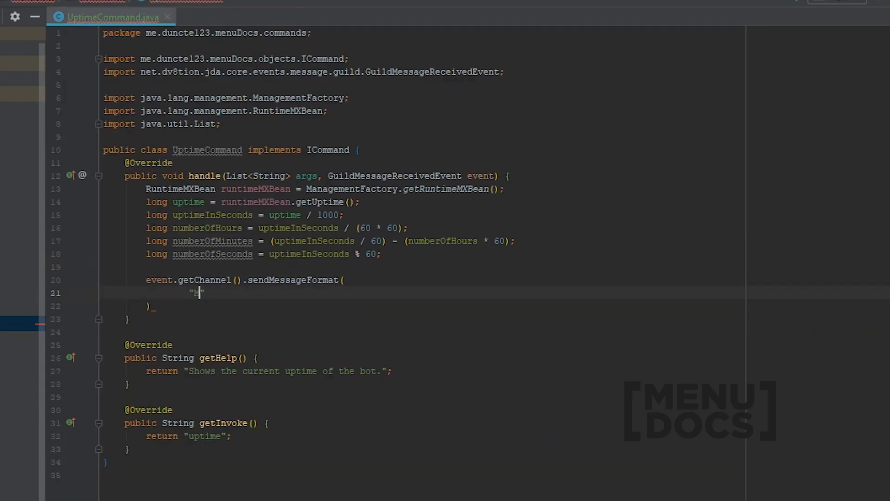
type("y uptime is")
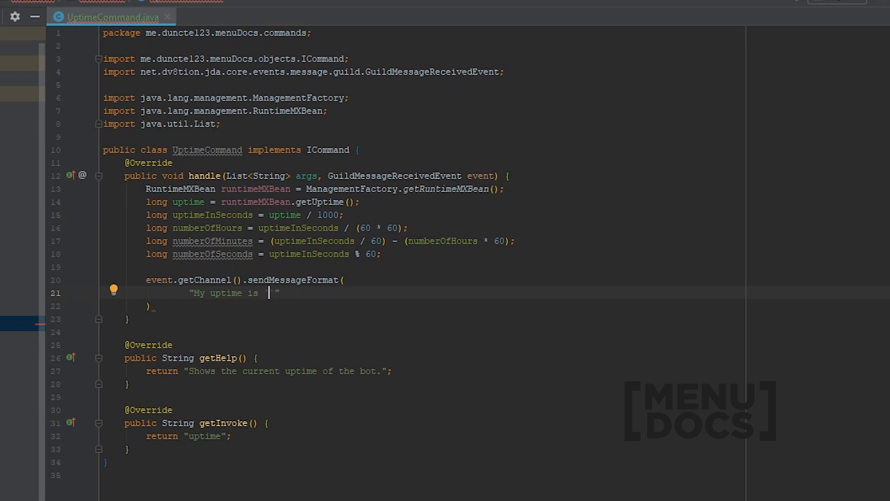
type("`%s")
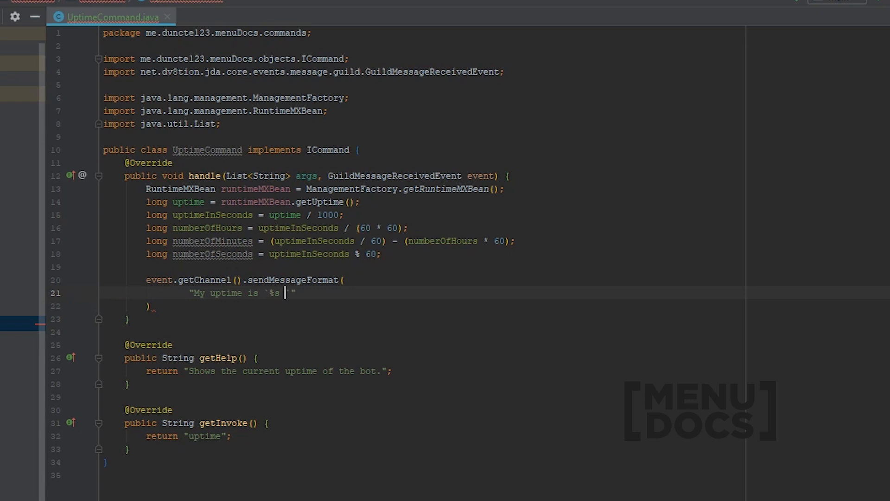
type("hous")
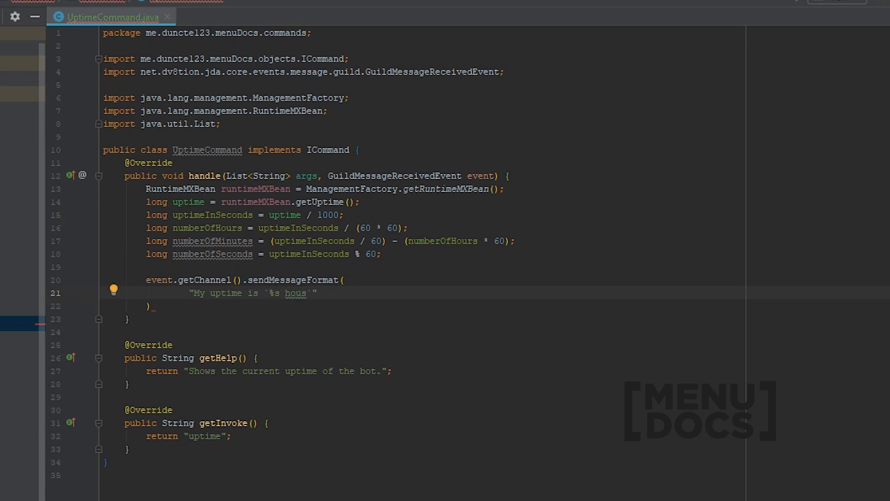
type("rs")
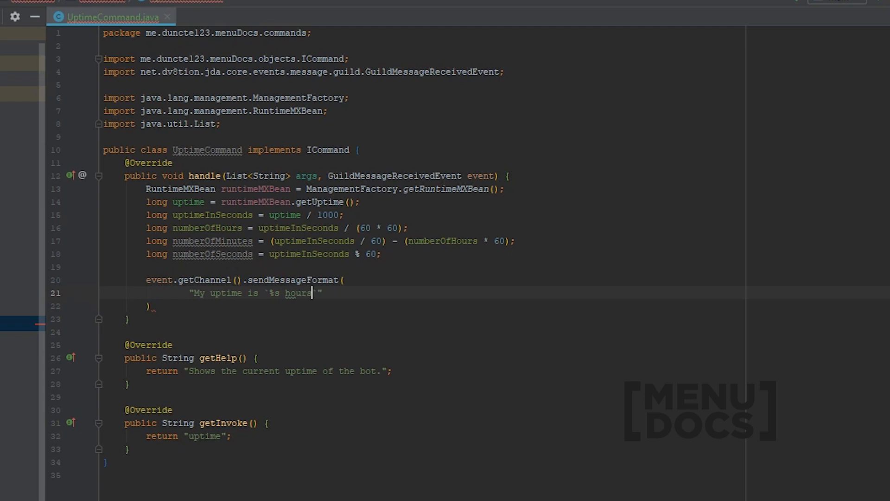
type("`")
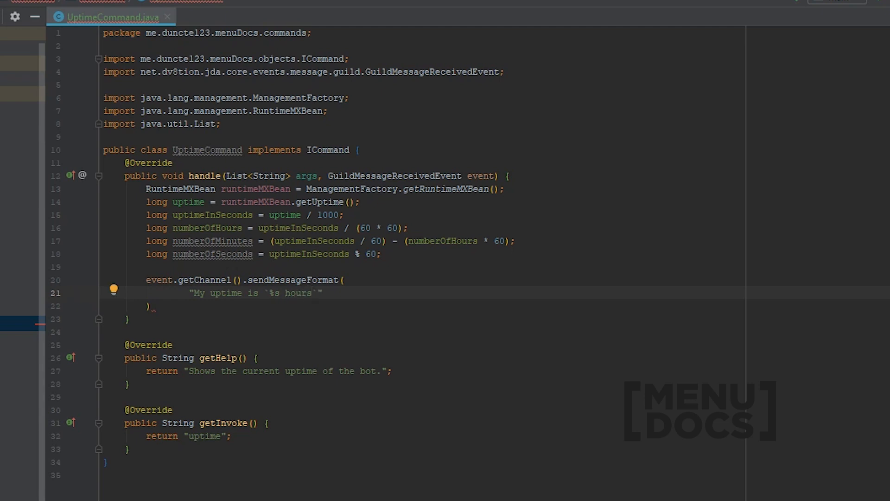
type(", %")
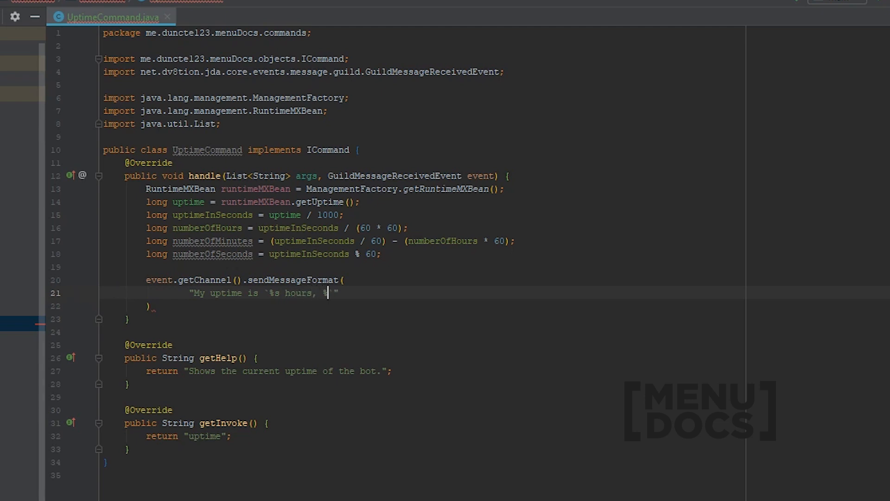
type("%s minute")
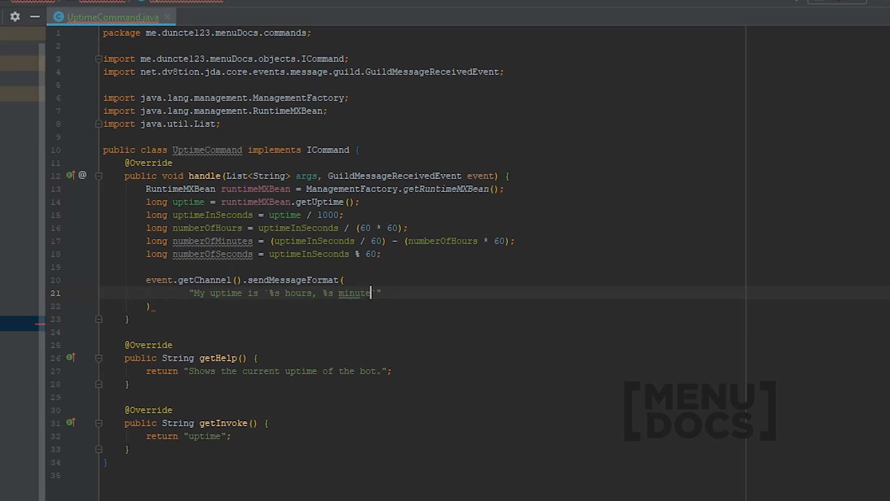
type("s,")
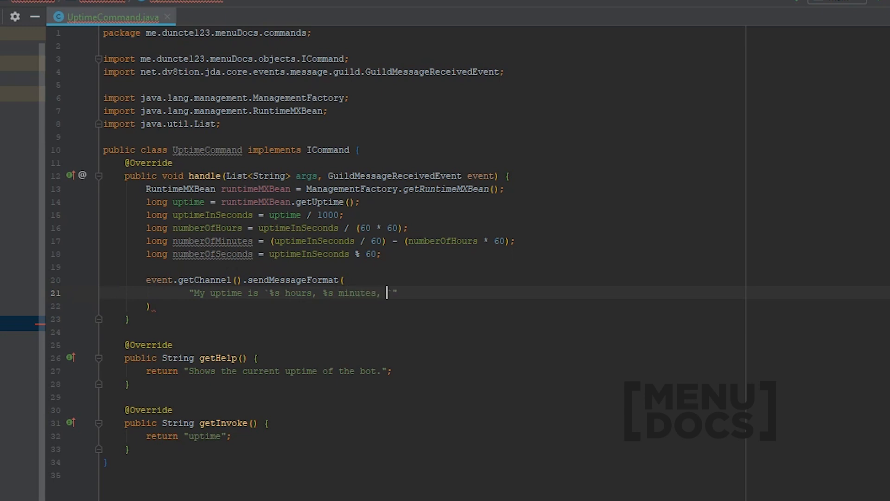
type("%s se")
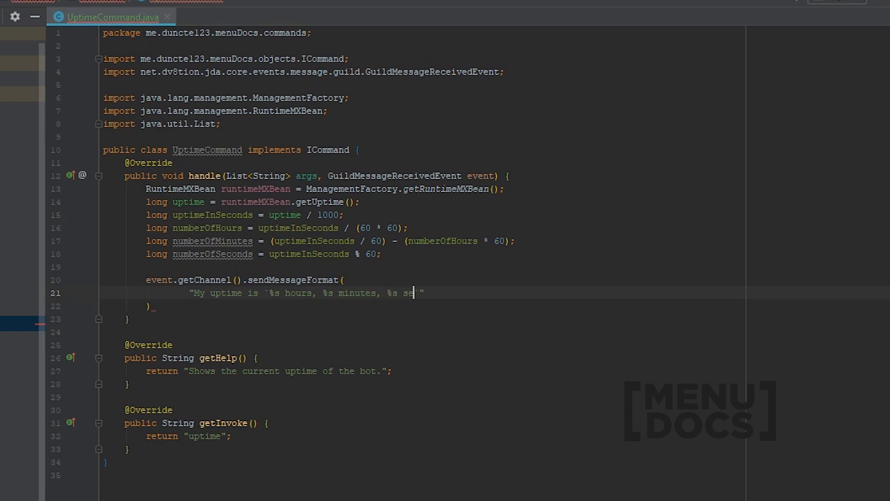
type("conds`")
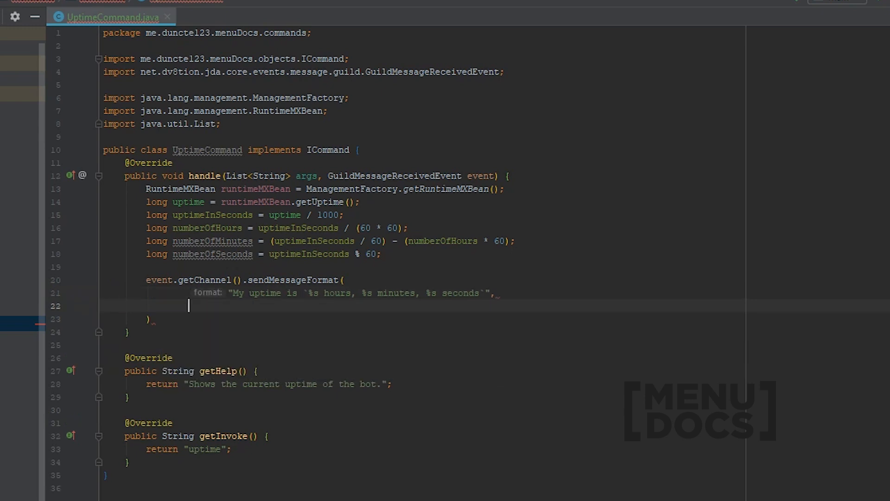
Pass numberOfHours, numberOfMinutes, numberOfSeconds as arguments and append .queue();.
type("numberOfHours, numberOfMinutes,")
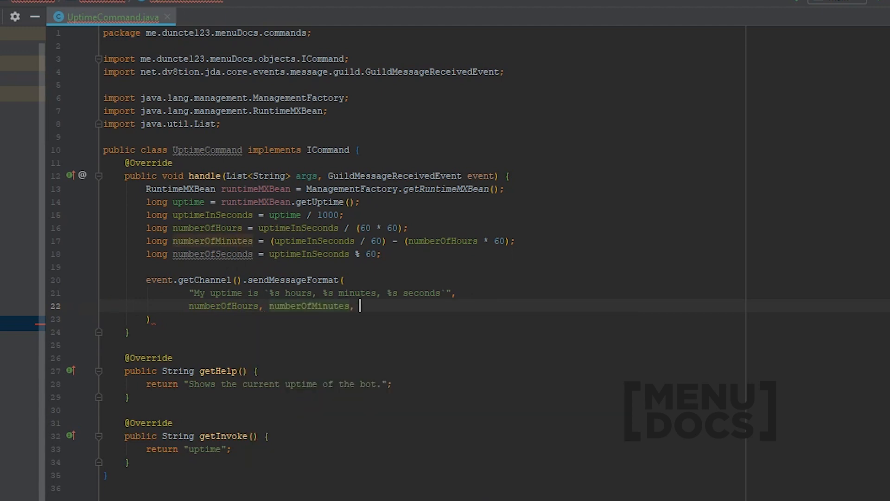
type("numberOfSeconds")
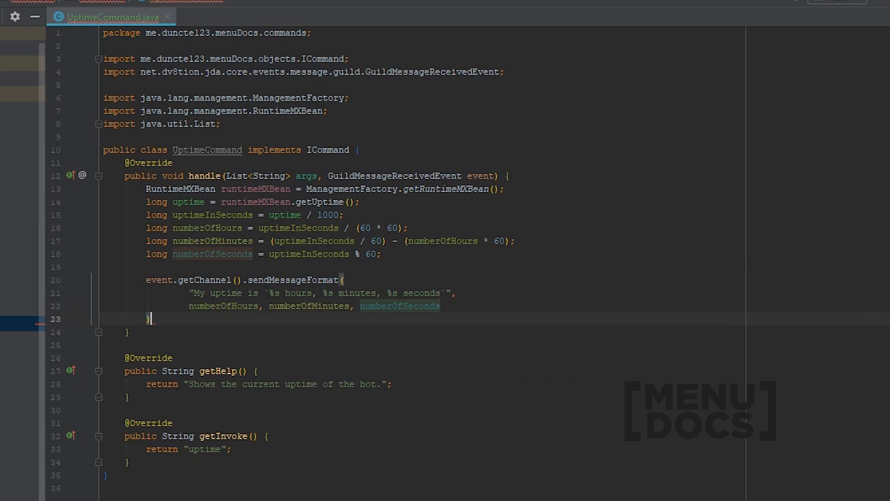
type(".queue();")
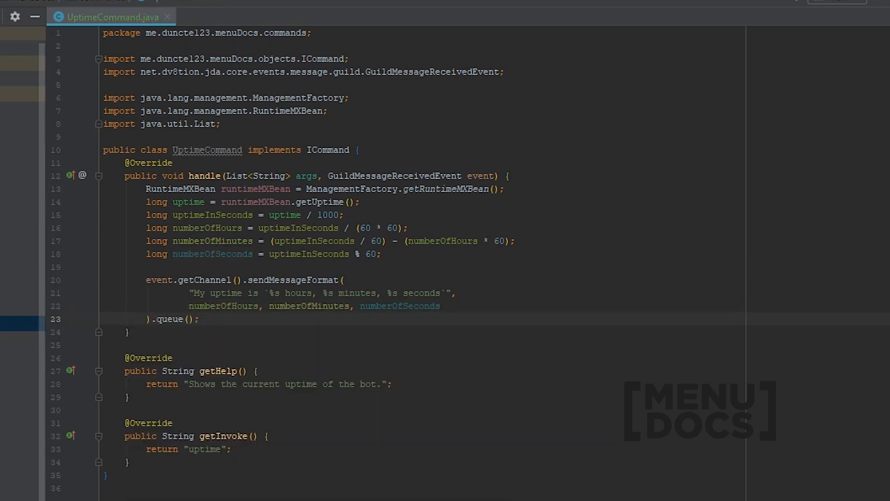
left_click(242, 17)
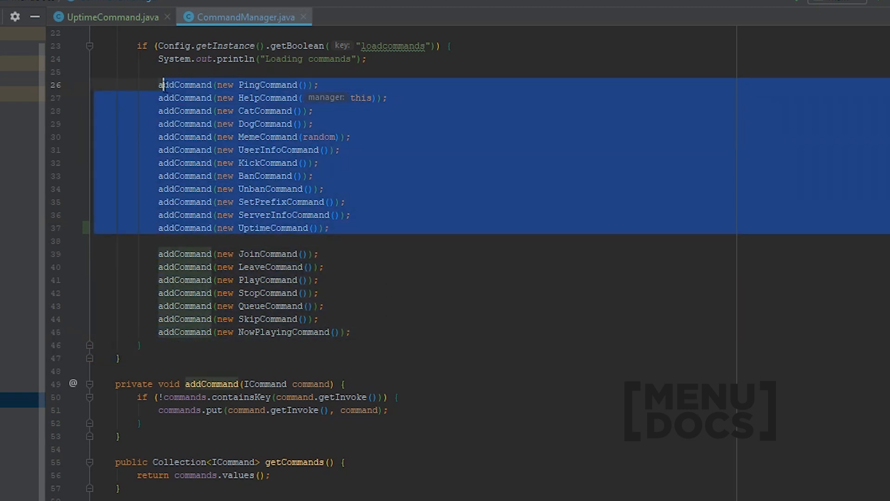
Add addCommand(new UptimeCommand()); after the ServerInfoCommand line in CommandManager.
left_click(368, 155)
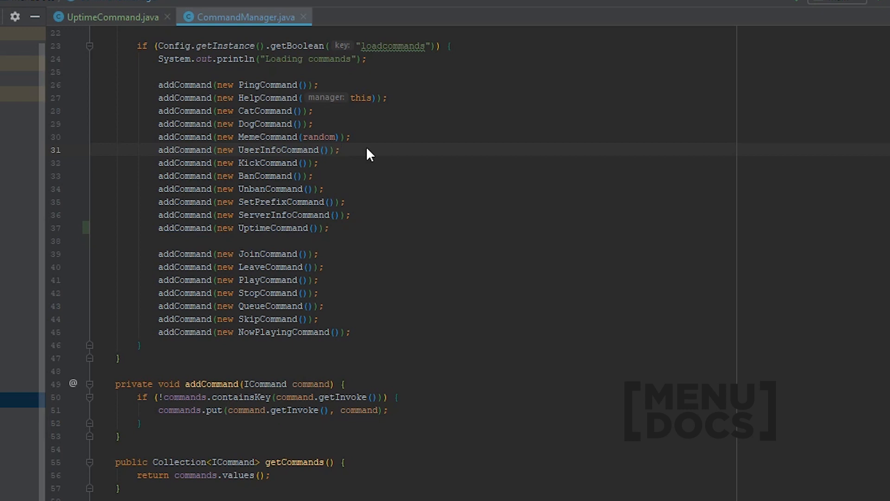
left_click(111, 17)
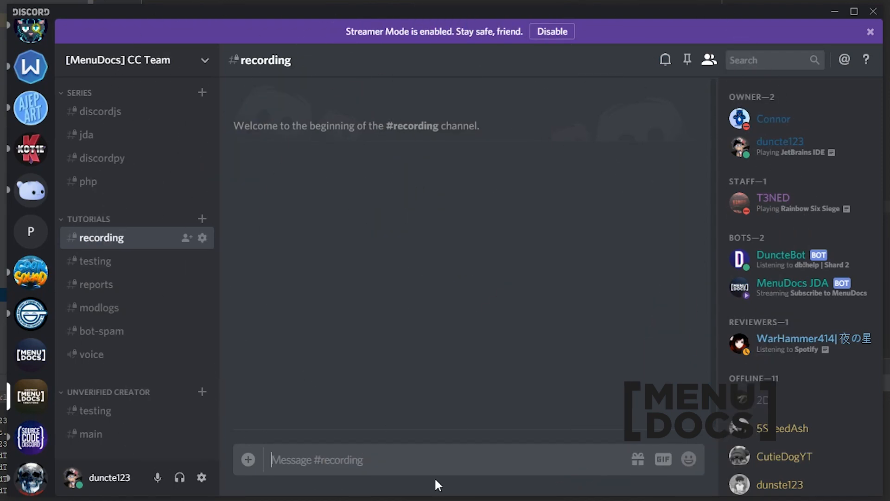
Send j!uptime in #recording and receive the bot's hours/minutes/seconds reply.
type("j")
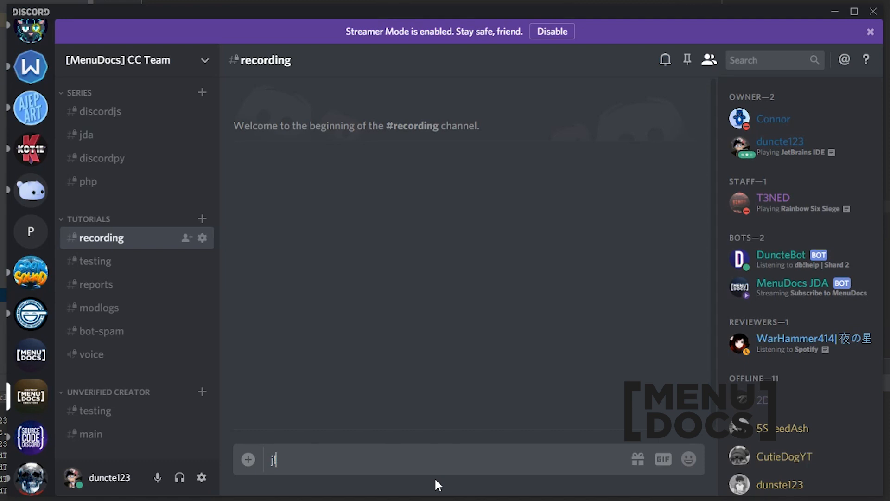
type("!uptime")
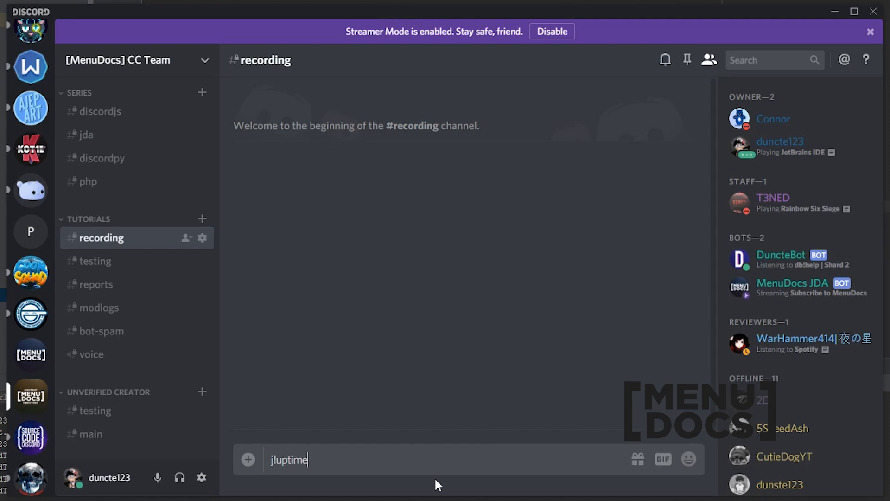
key("Enter")
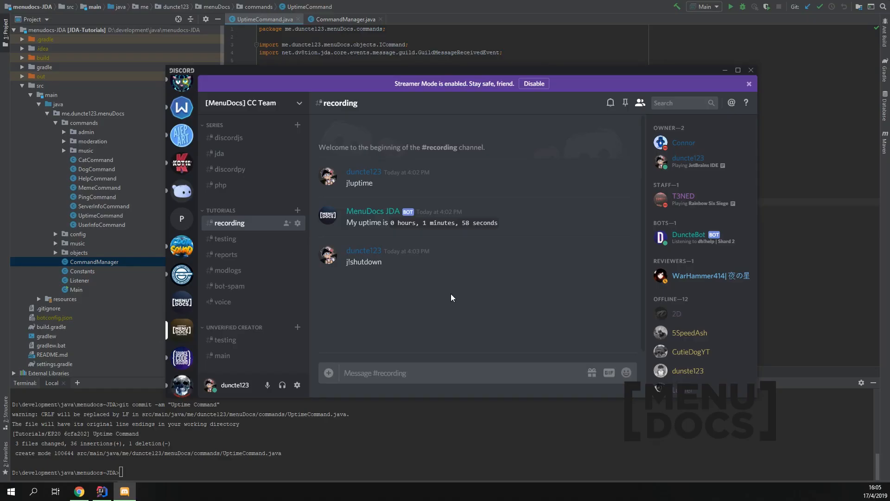
Send db!purgechannel #recording from #bot-spam, then return to #recording.
left_click(230, 286)
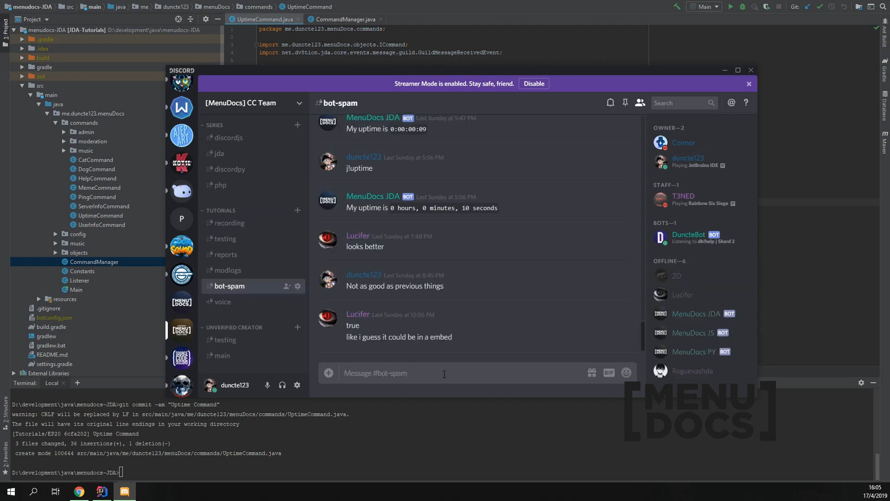
type("db!purgechannel #recording")
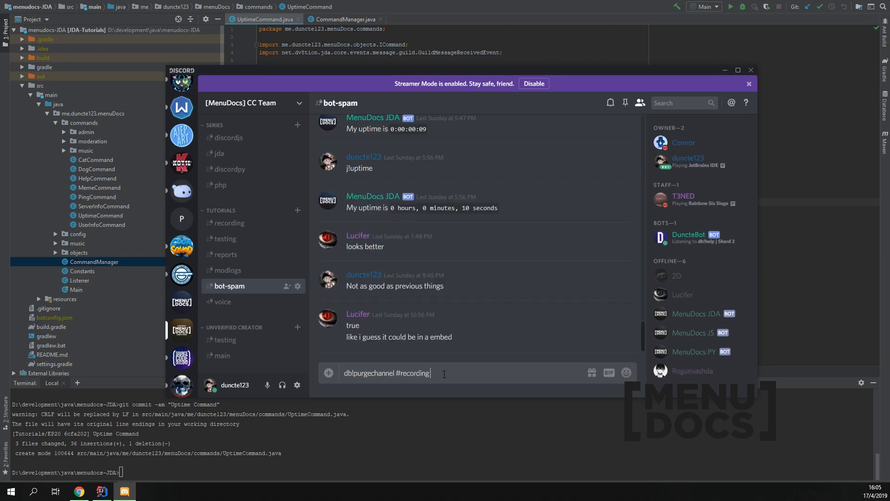
key("enter")
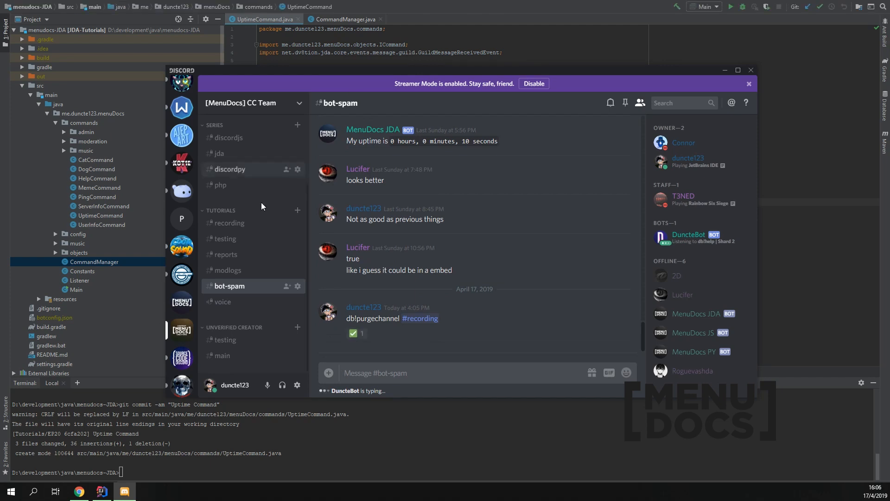
left_click(229, 223)
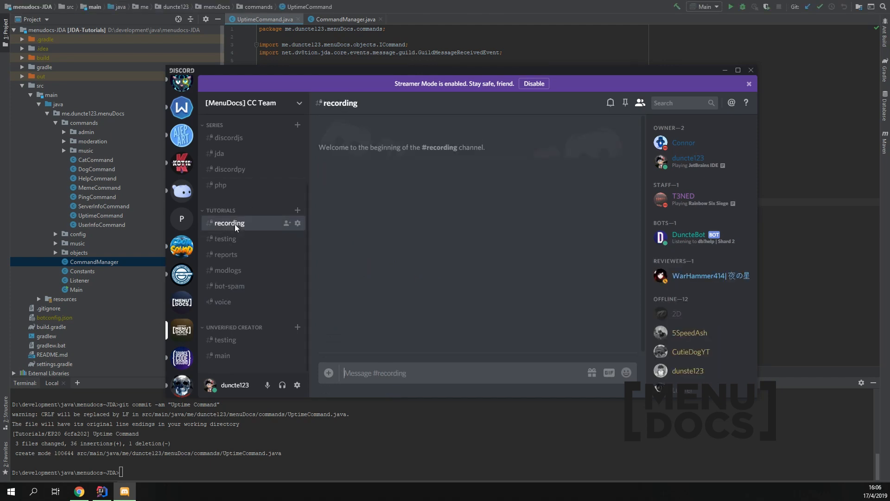